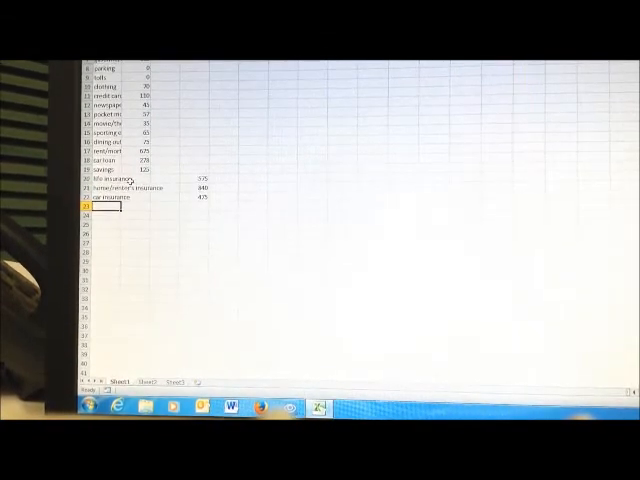
Step: Enter 'charitable' as a new expense category below the existing list
text(charitable)
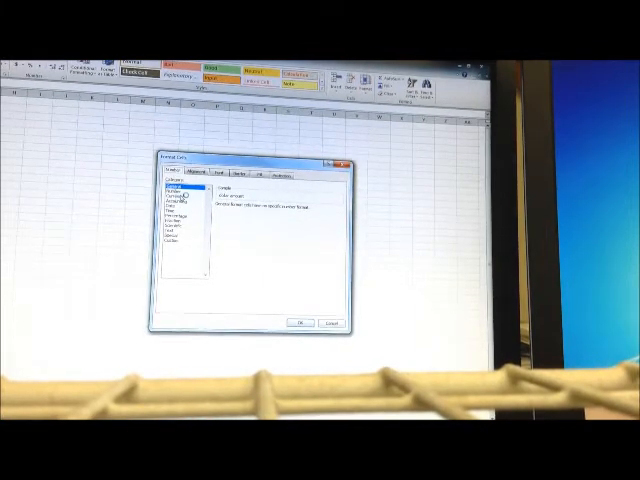
Step: Apply Currency number format to the dollar amount cells
click(172, 193)
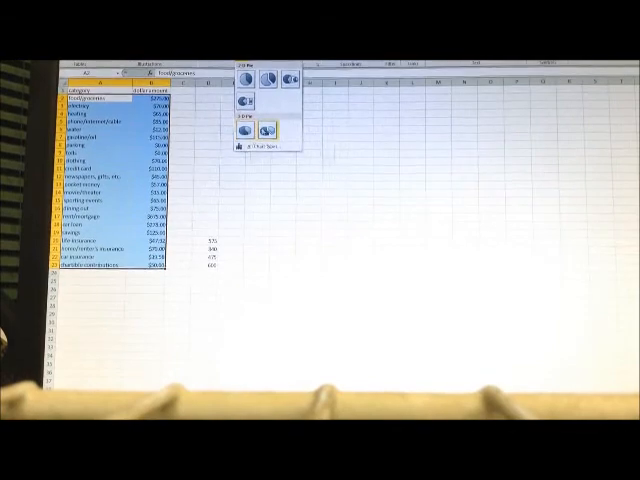
Step: Insert an Exploded Pie in 3-D chart from the expense categories and amounts in A2:B23
click(261, 134)
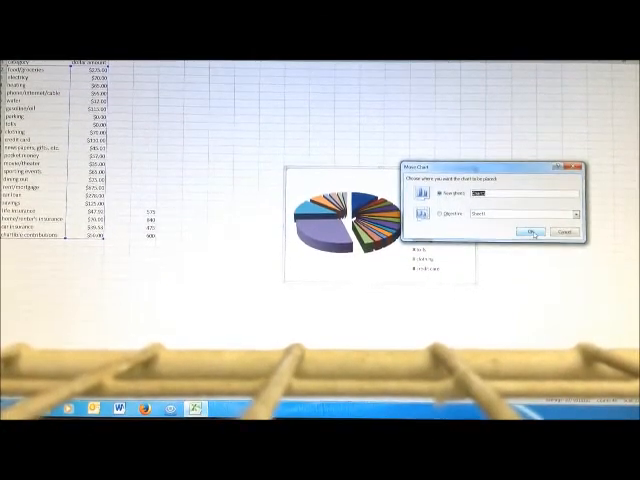
Step: Place the exploded 3-D pie chart on a new chart sheet
click(527, 231)
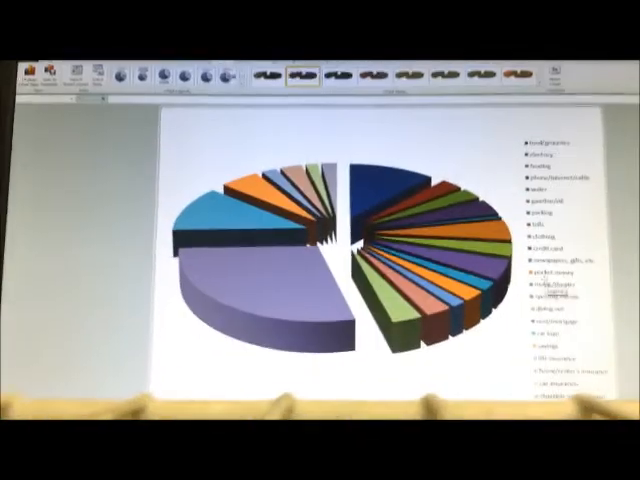